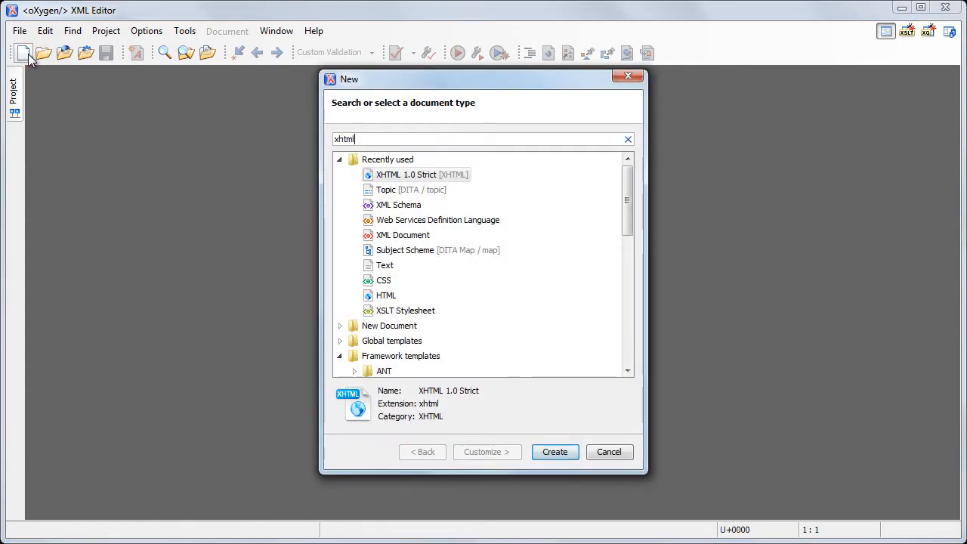
# Step: Create the new XHTML 1.0 Strict document and show it in the Author visual view
pyautogui.click(422, 204)
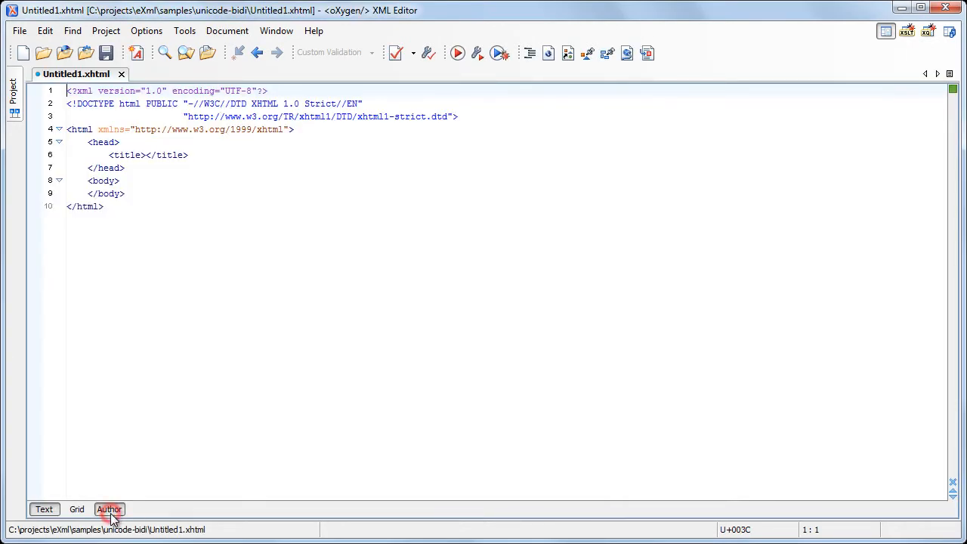
pyautogui.click(109, 508)
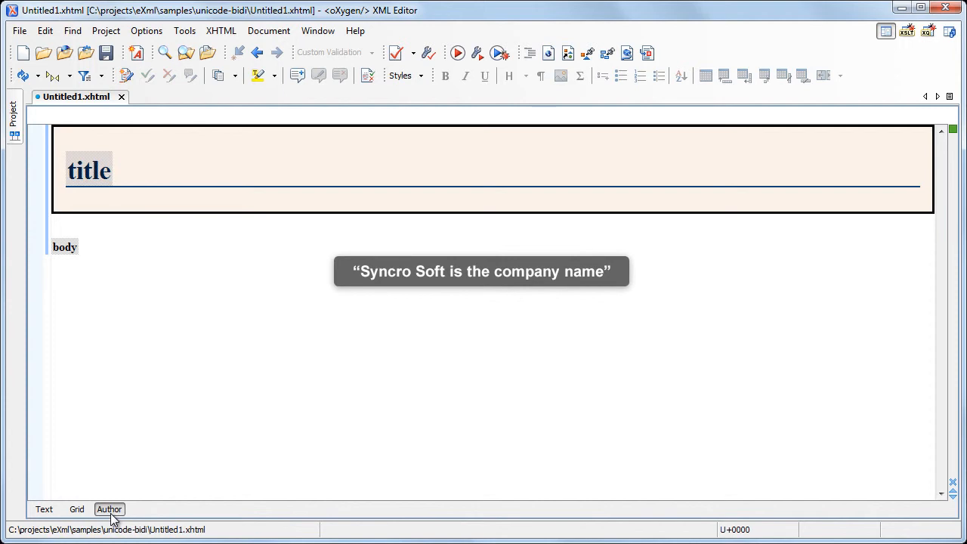
pyautogui.moveTo(49, 257)
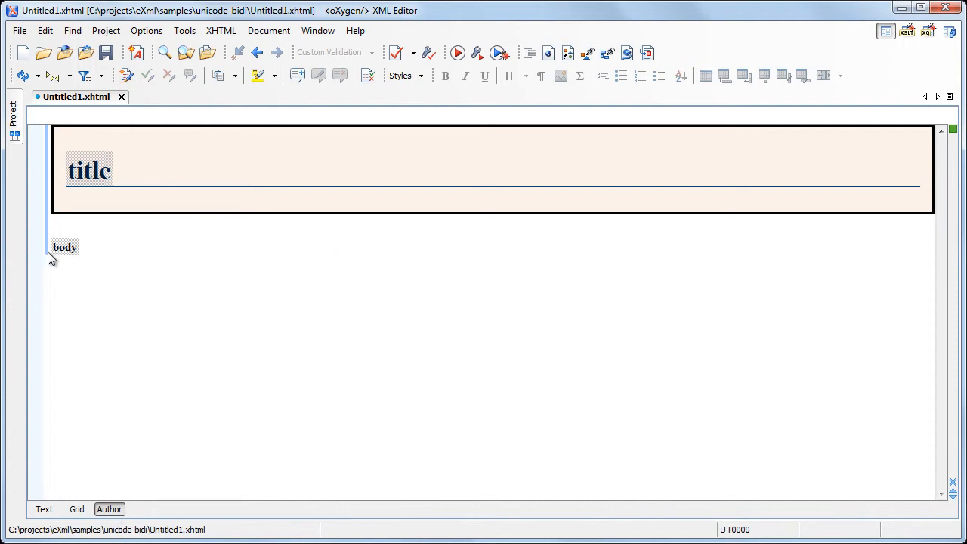
# Step: Write a body paragraph reading 'Syncro Soft' followed by the Arabic 'هو اسم الشركة'
pyautogui.click(63, 248)
pyautogui.write('Syncr')
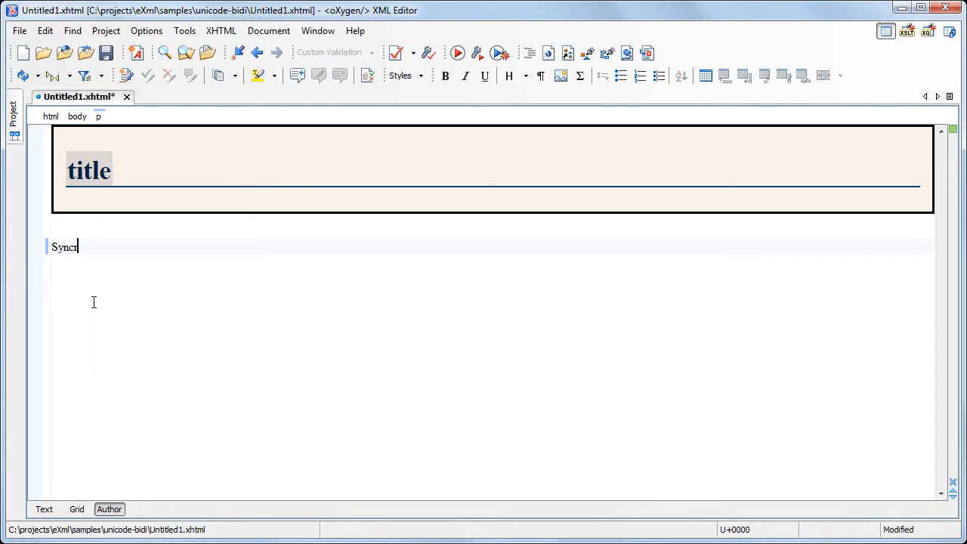
pyautogui.write('o Soft')
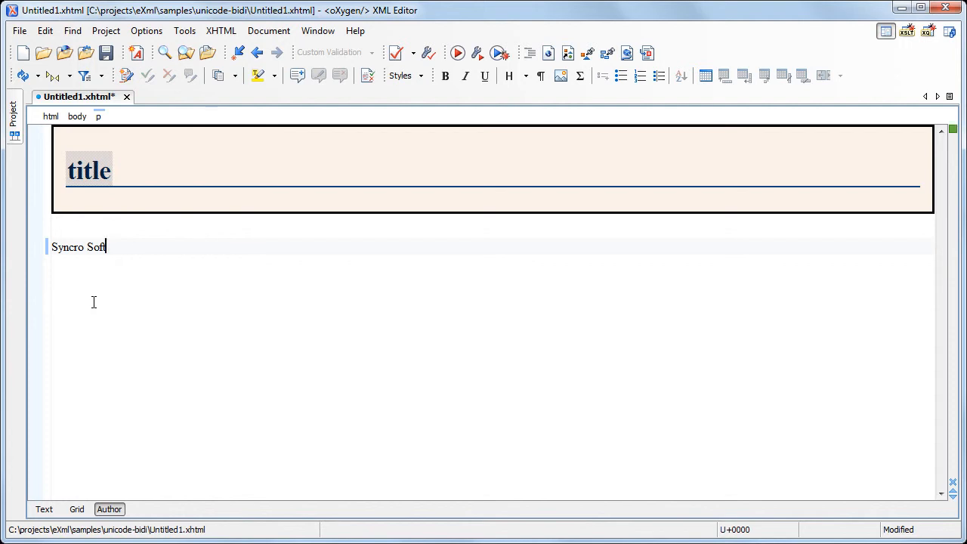
pyautogui.write('هو اسم الشركة')
pyautogui.write('sp')
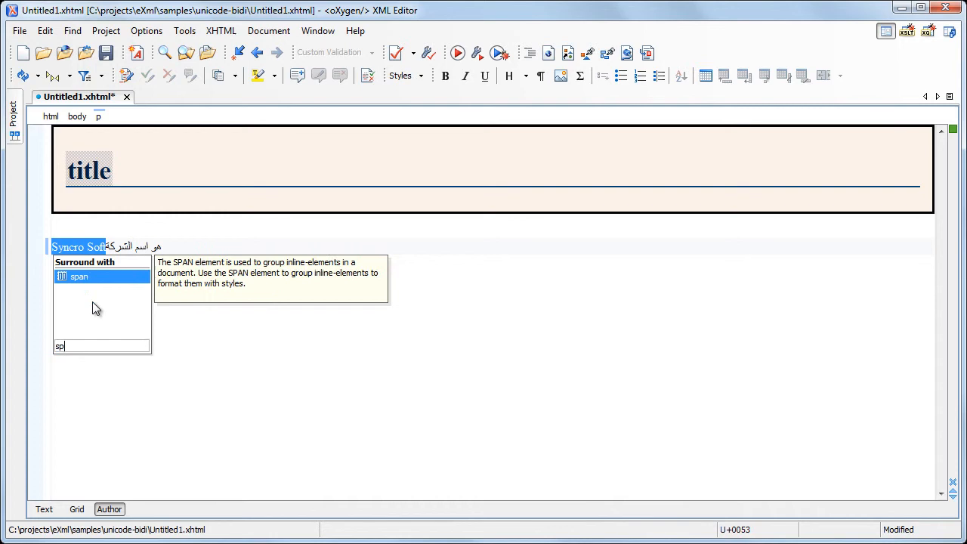
# Step: Surround 'Syncro Soft' with a span carrying a dir attribute so the line renders right-to-left
pyautogui.doubleClick(78, 275)
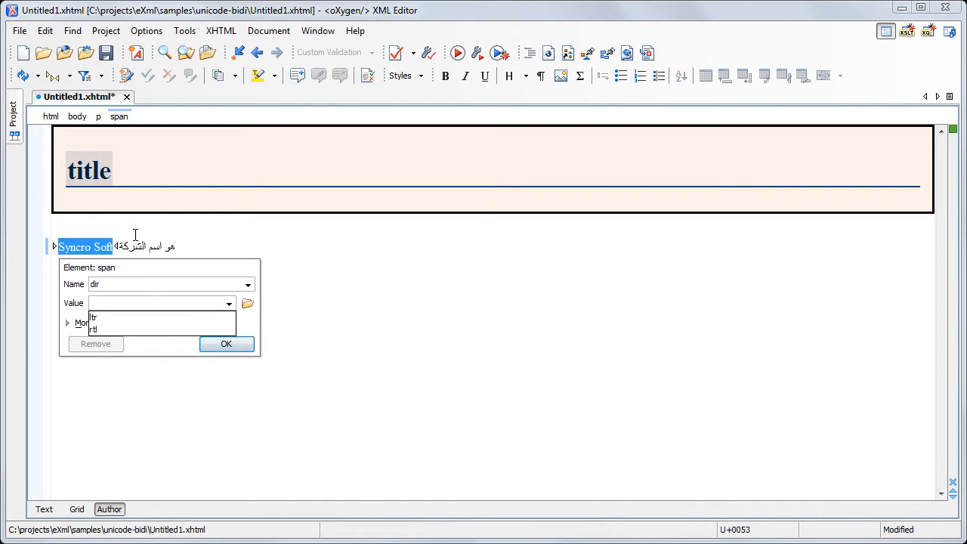
pyautogui.click(94, 318)
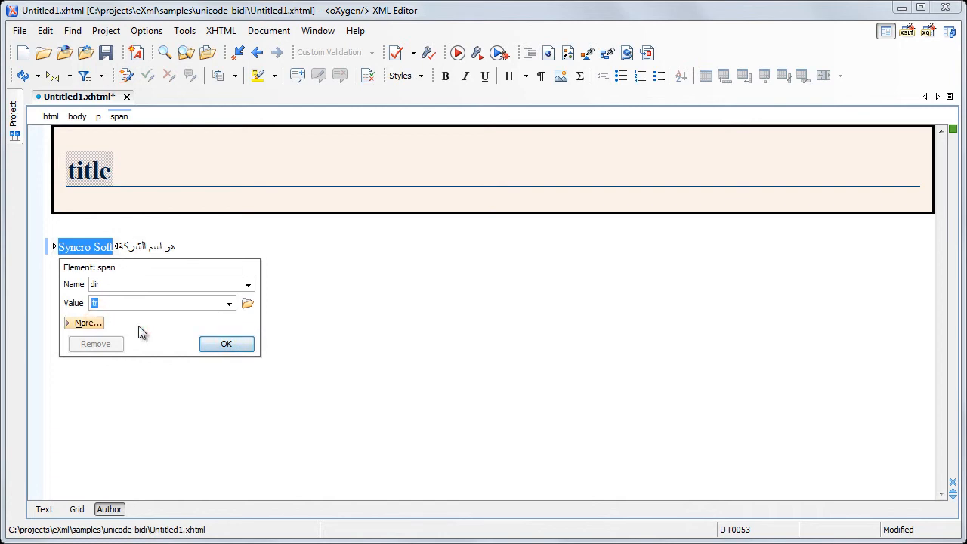
pyautogui.click(227, 345)
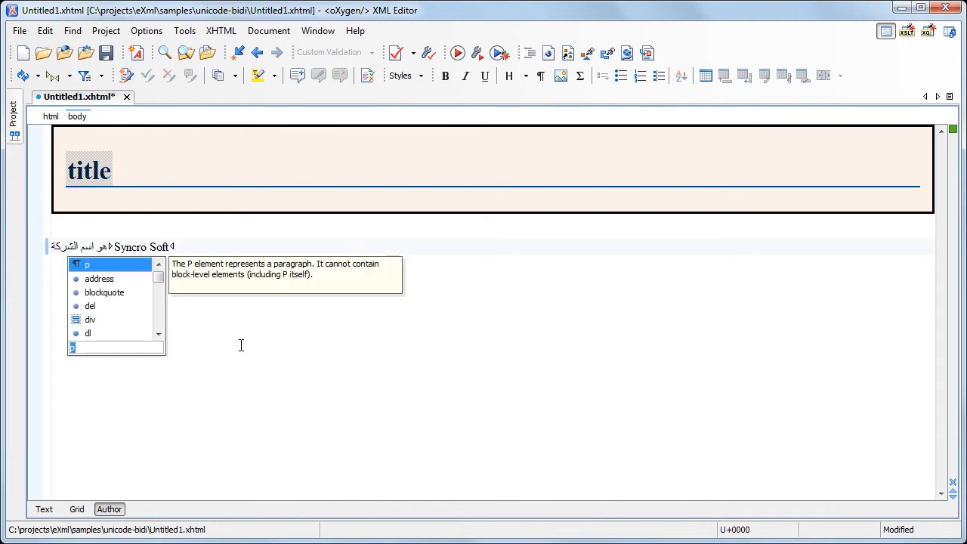
# Step: Insert a second p element containing 'Syncro Soft' and 'هو اسم الشركة'
pyautogui.click(88, 264)
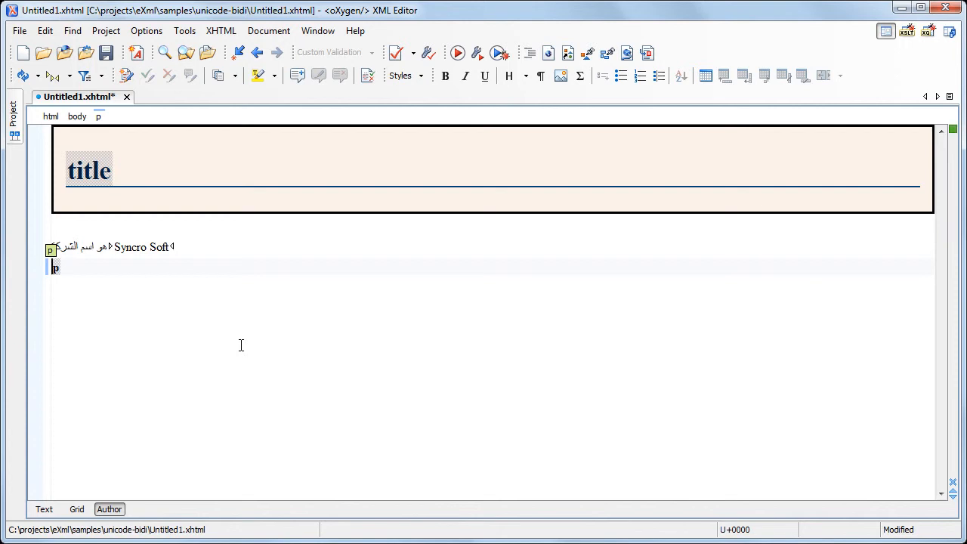
pyautogui.write('Syncr')
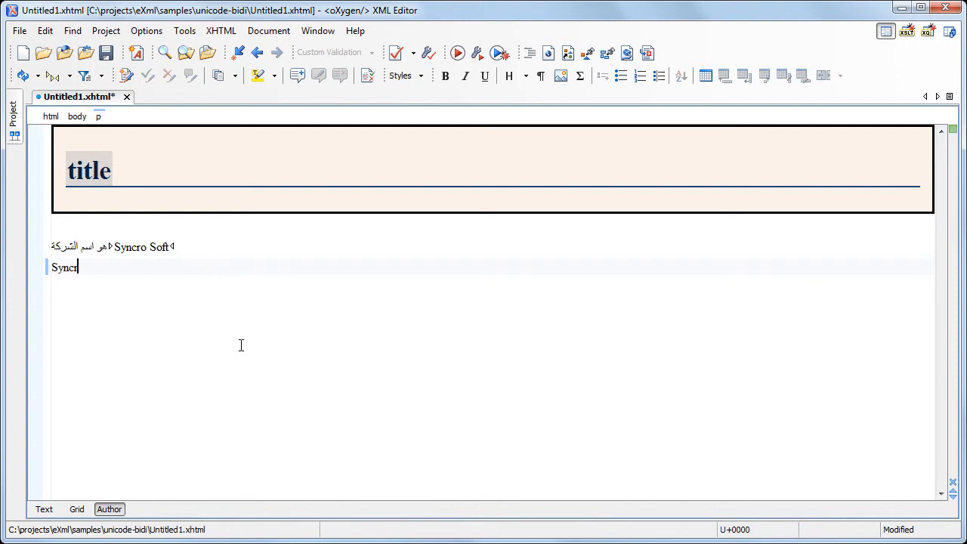
pyautogui.write('o Soft')
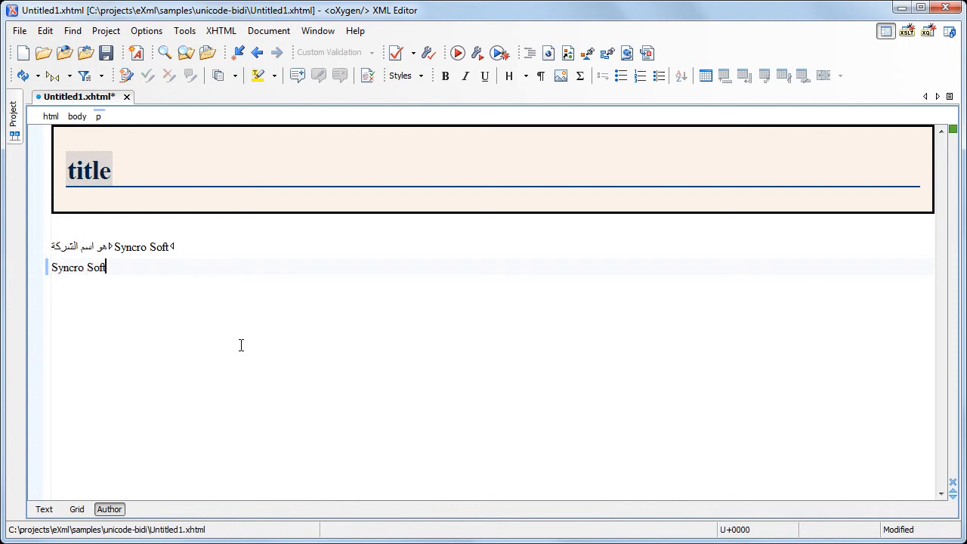
pyautogui.write('هو اسم الشركة')
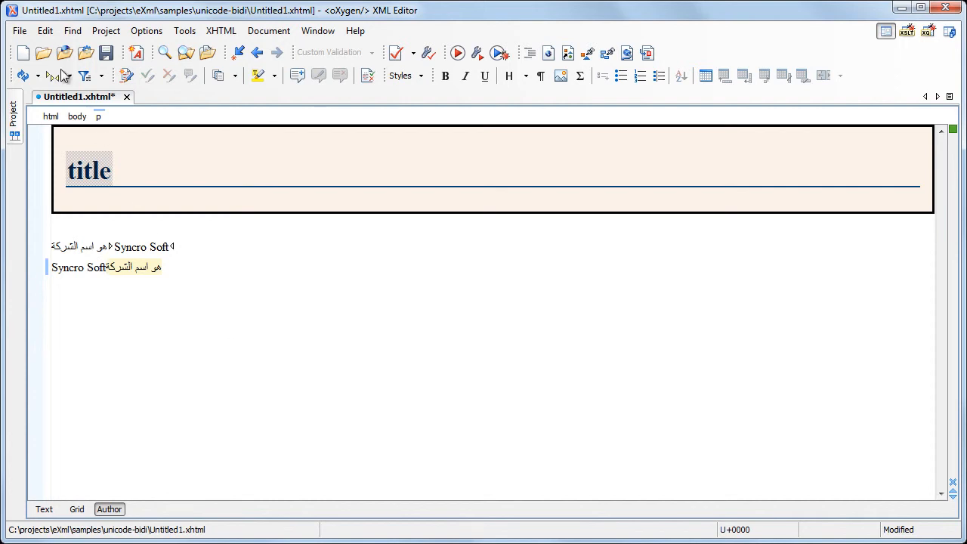
pyautogui.click(45, 30)
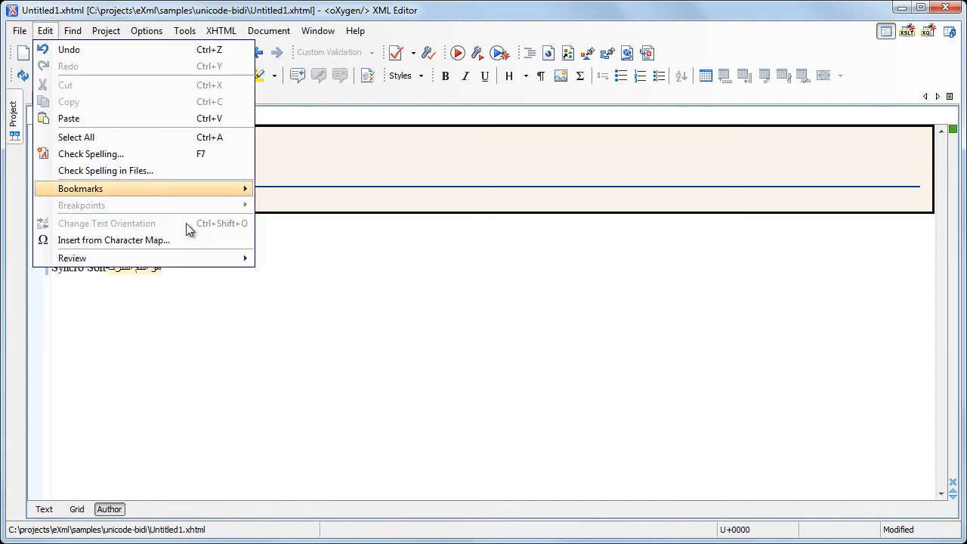
# Step: From the Character Map, insert U+202A Left-to-right Embedding before 'Syncro Soft' in the second paragraph
pyautogui.click(113, 240)
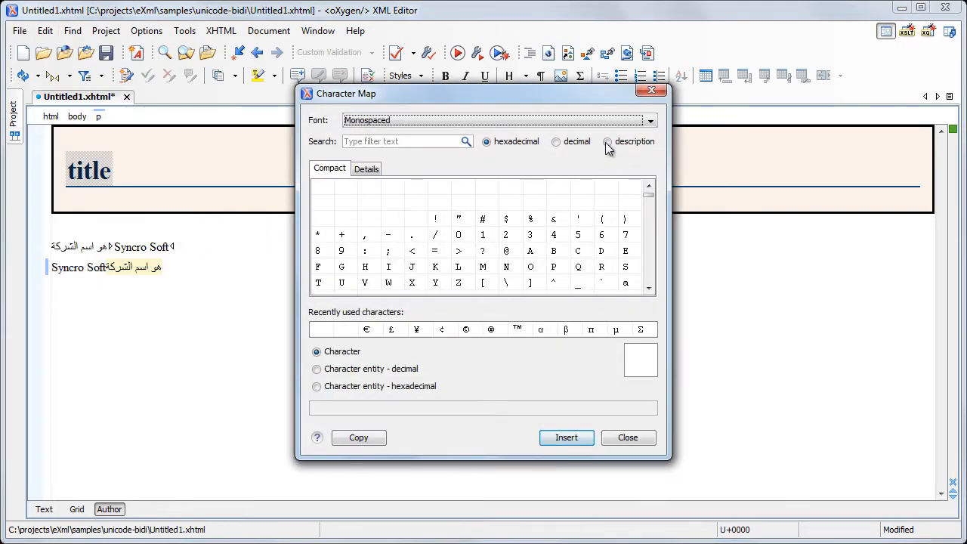
pyautogui.click(608, 143)
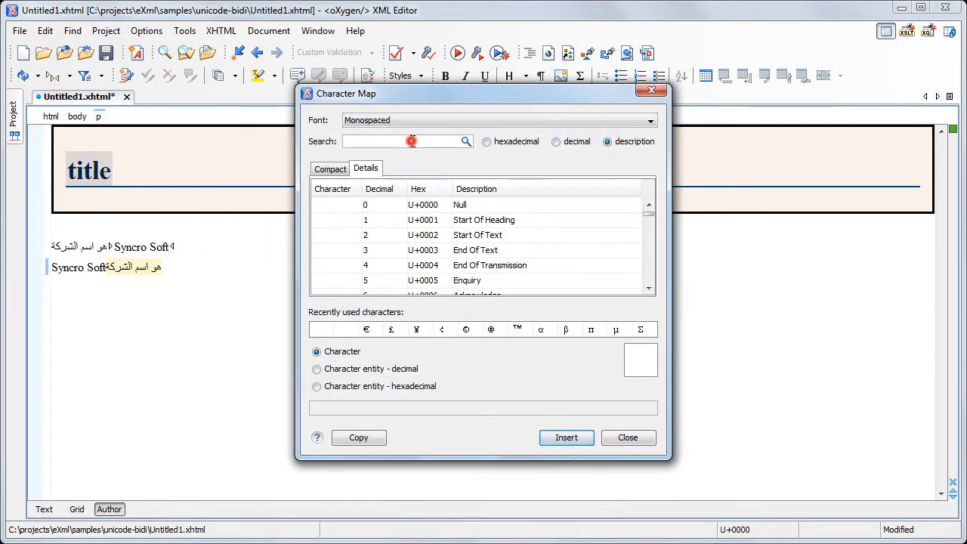
pyautogui.write('left-')
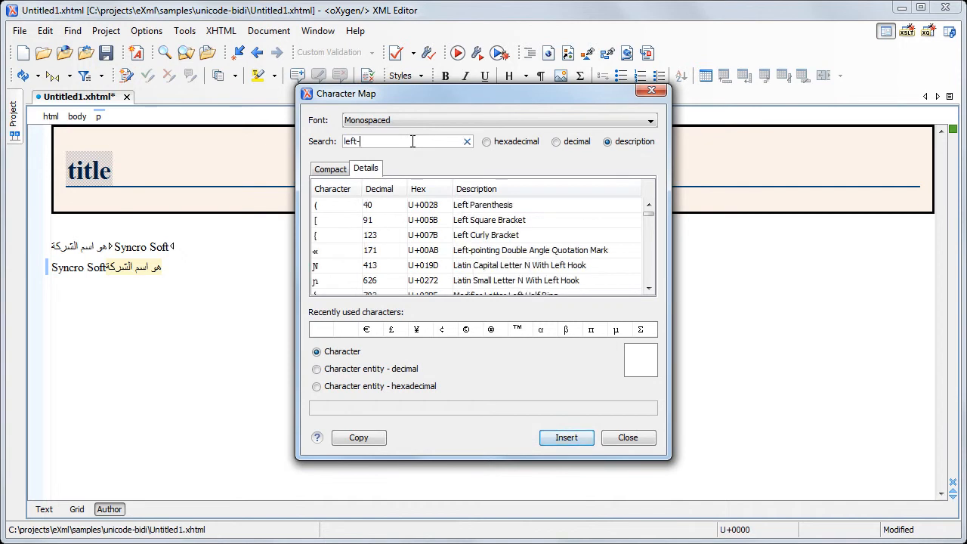
pyautogui.write('to')
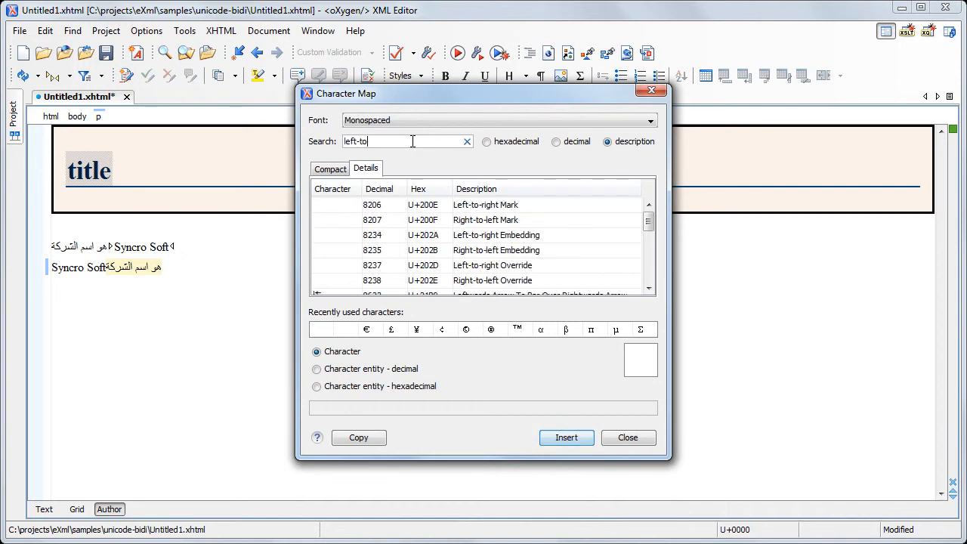
pyautogui.click(496, 236)
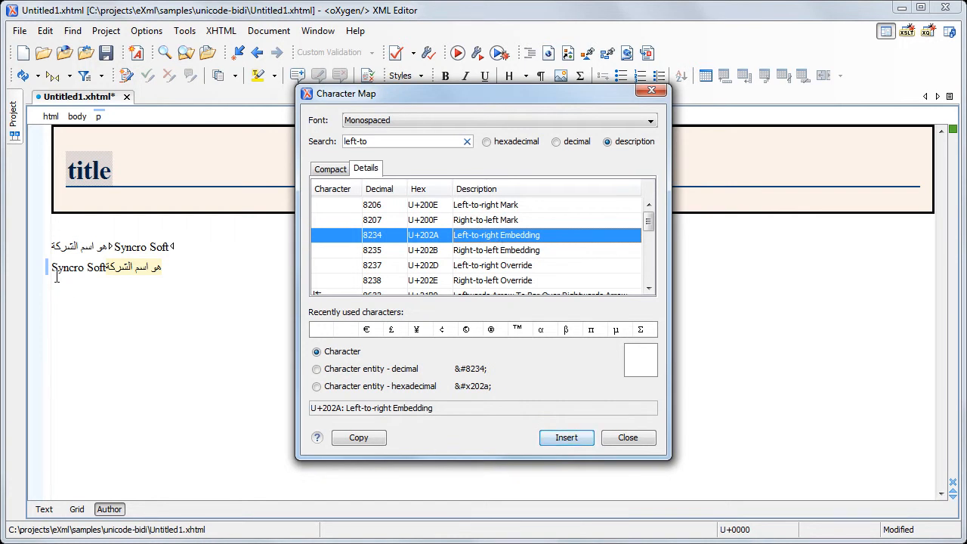
pyautogui.click(567, 439)
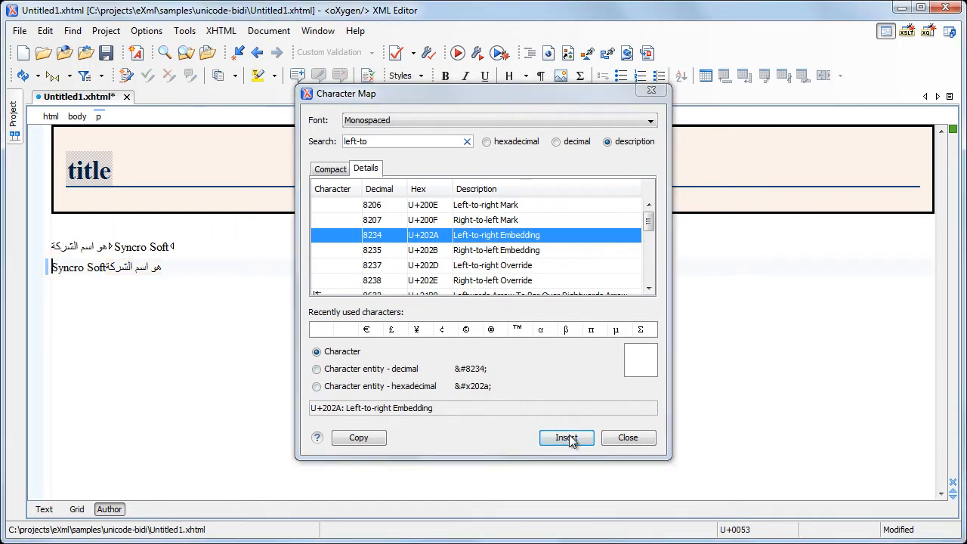
pyautogui.click(565, 439)
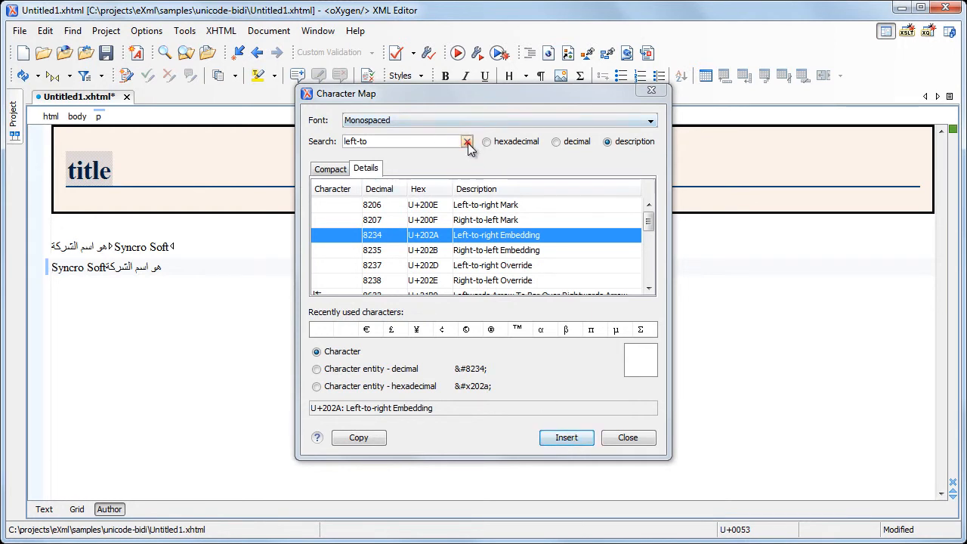
# Step: Insert U+202C Pop Directional Formatting after 'Syncro Soft' and close the character map
pyautogui.click(468, 142)
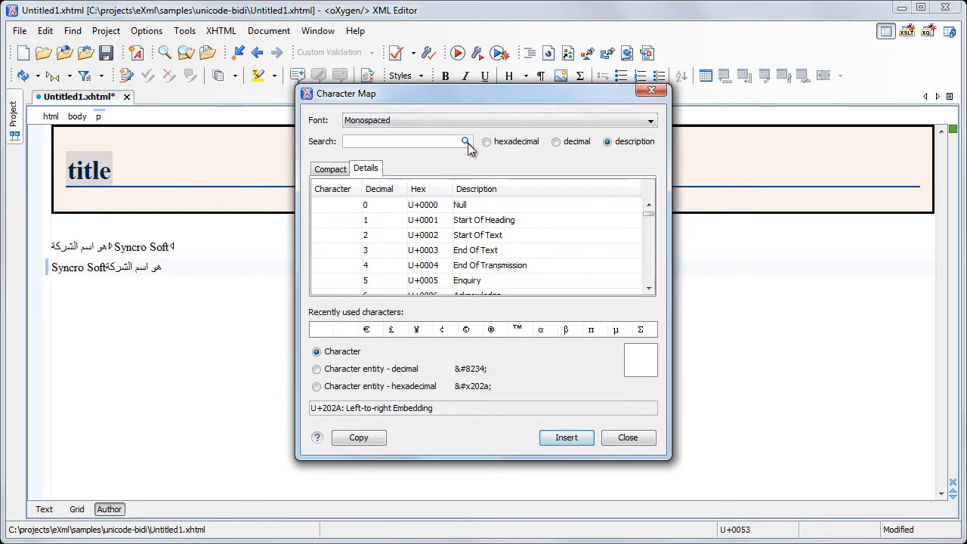
pyautogui.write('pop')
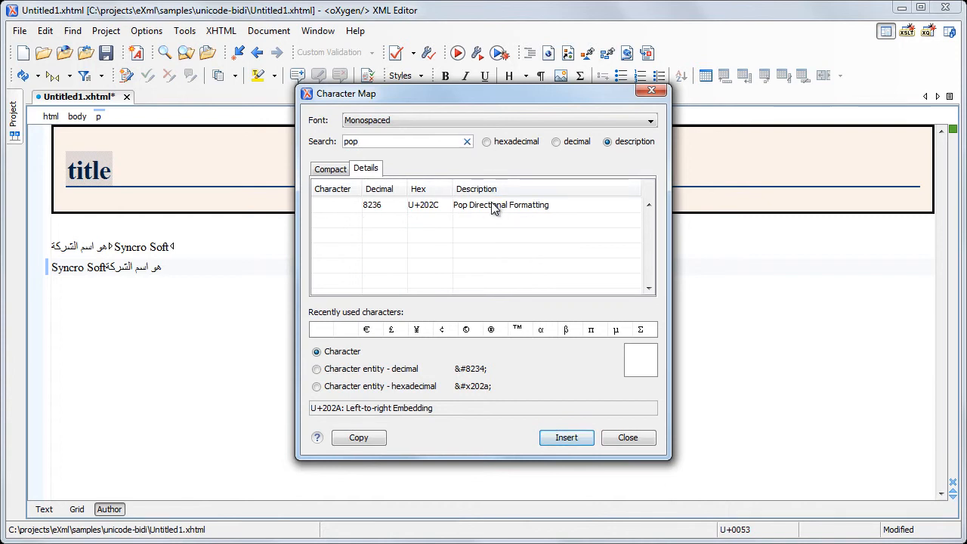
pyautogui.click(502, 206)
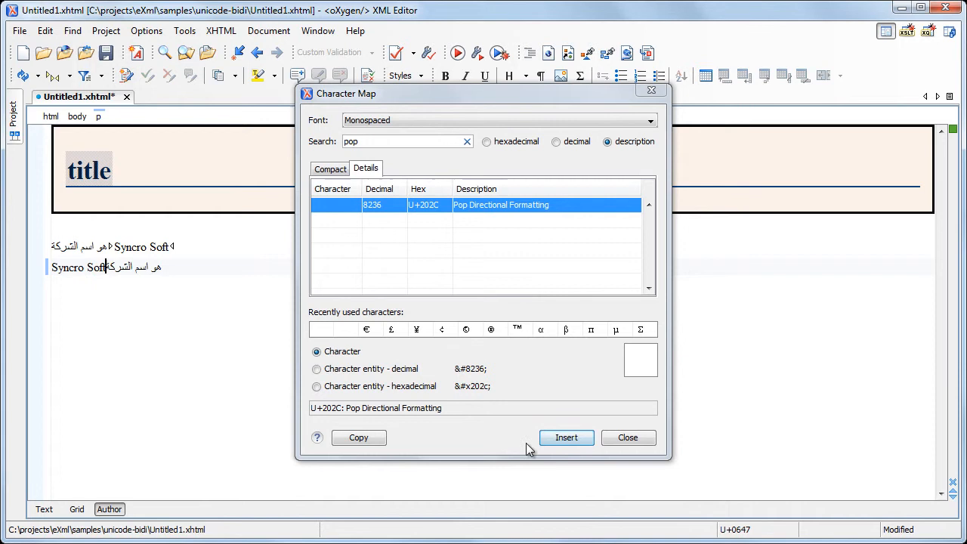
pyautogui.click(565, 439)
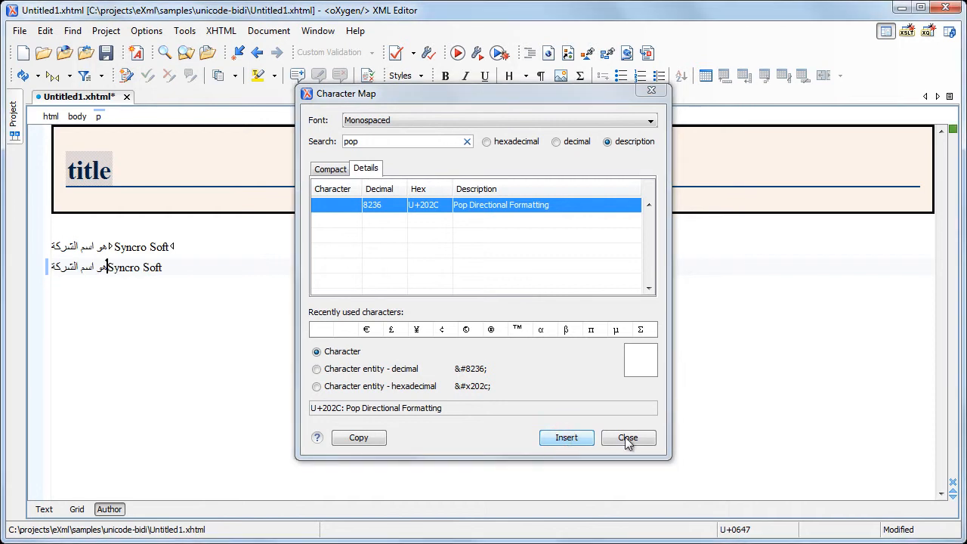
pyautogui.click(628, 439)
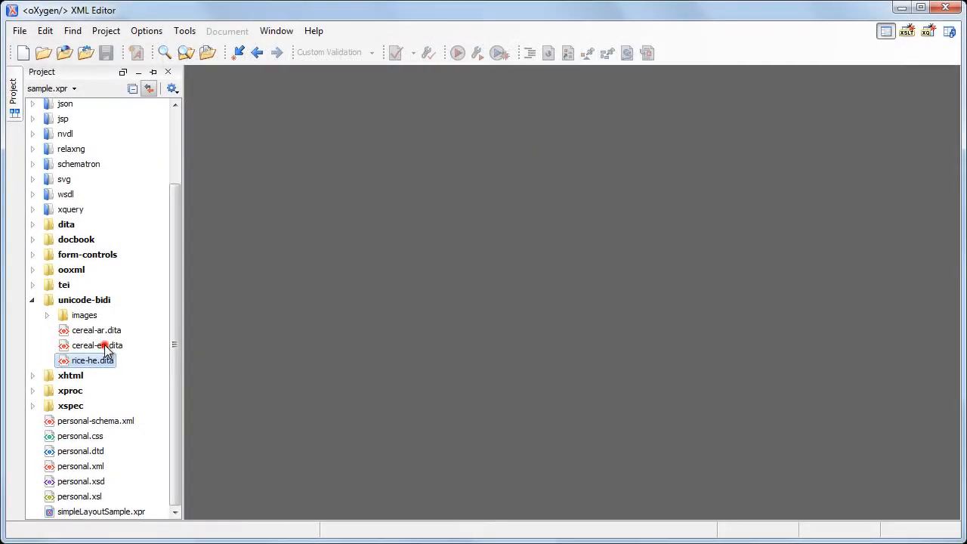
# Step: Open the English and Arabic cereal DITA topics and tile the editors horizontally
pyautogui.doubleClick(97, 345)
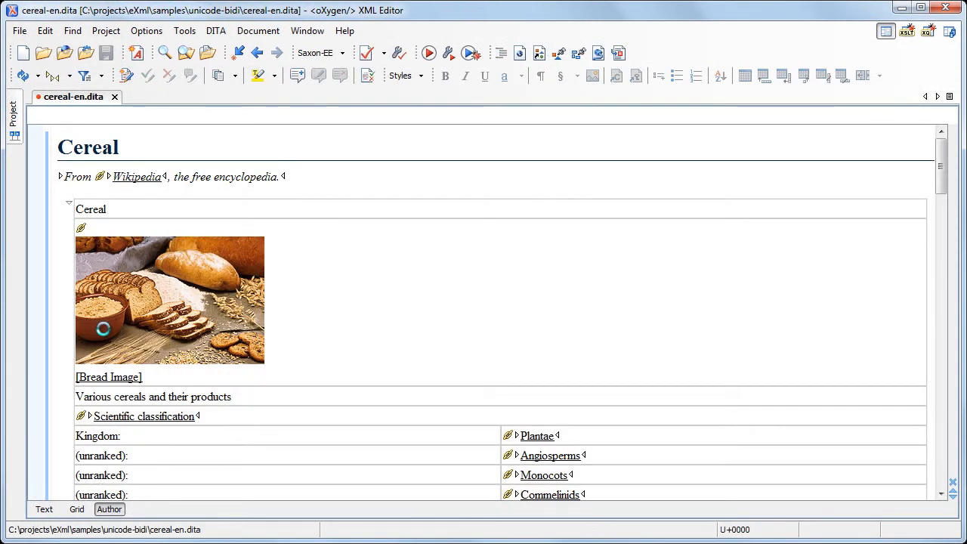
pyautogui.click(154, 97)
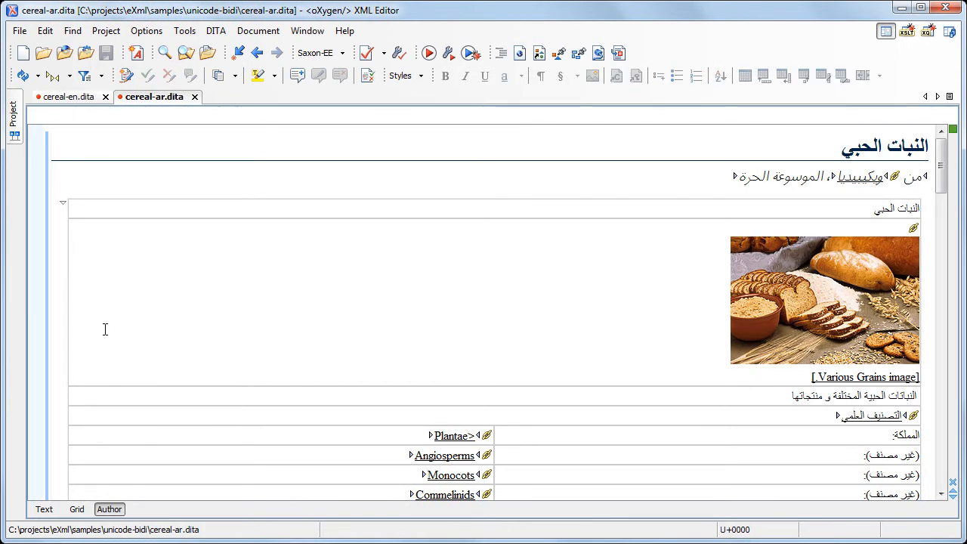
pyautogui.click(307, 30)
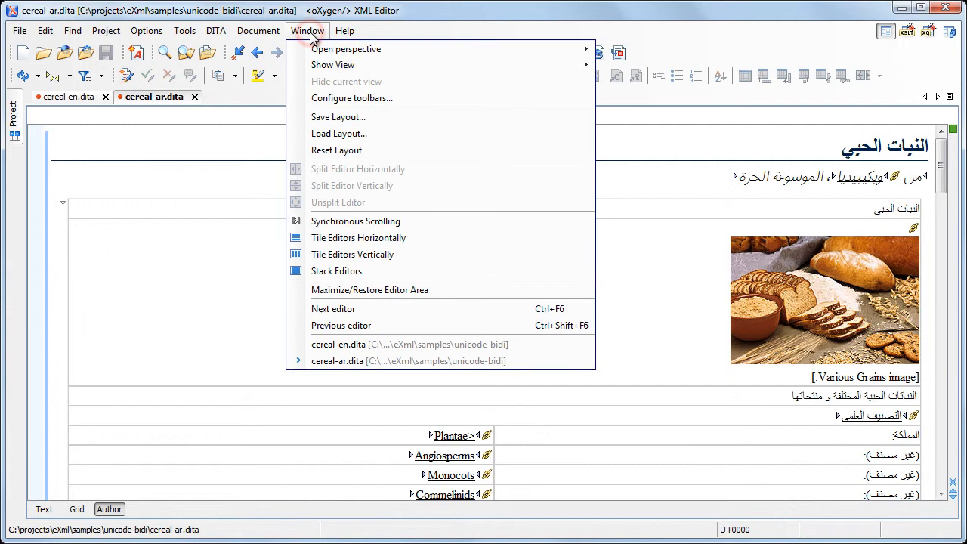
pyautogui.click(352, 254)
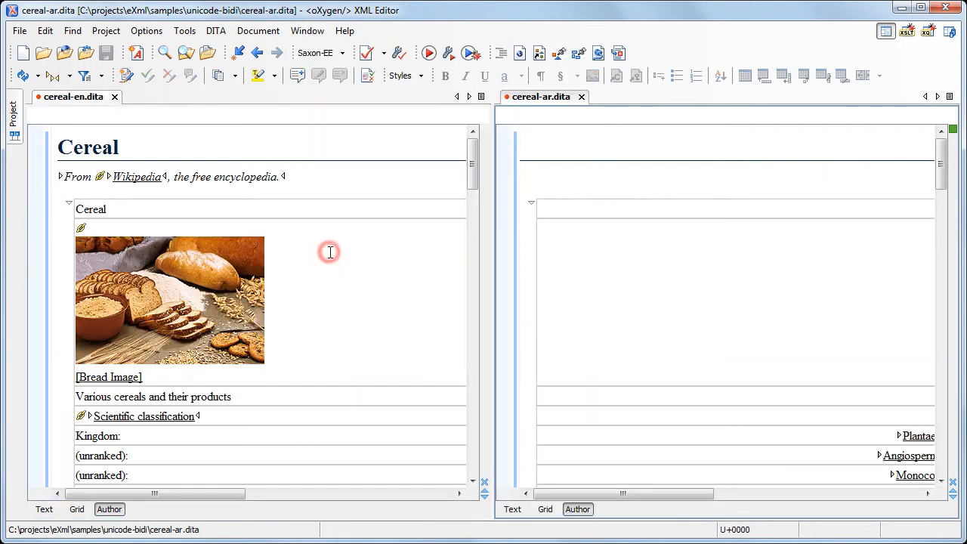
pyautogui.click(309, 30)
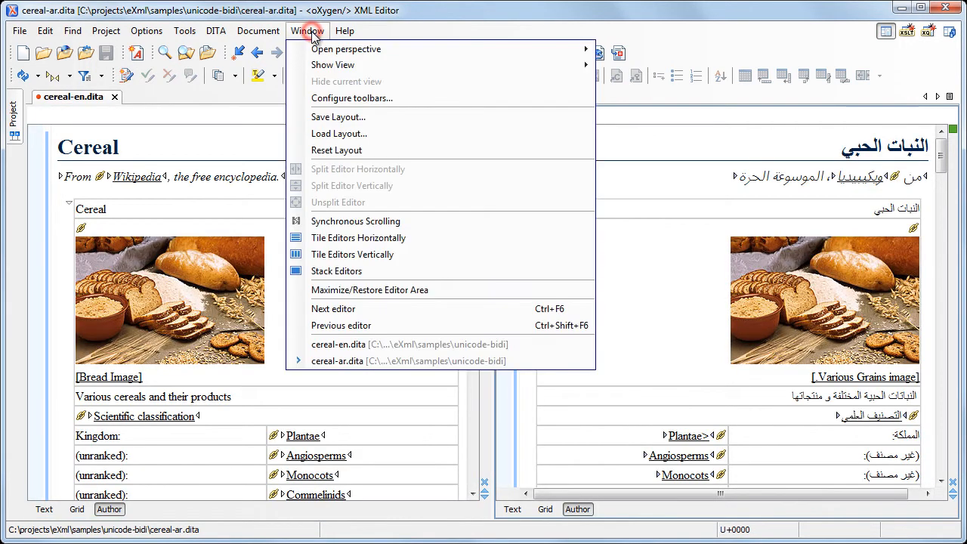
pyautogui.moveTo(355, 221)
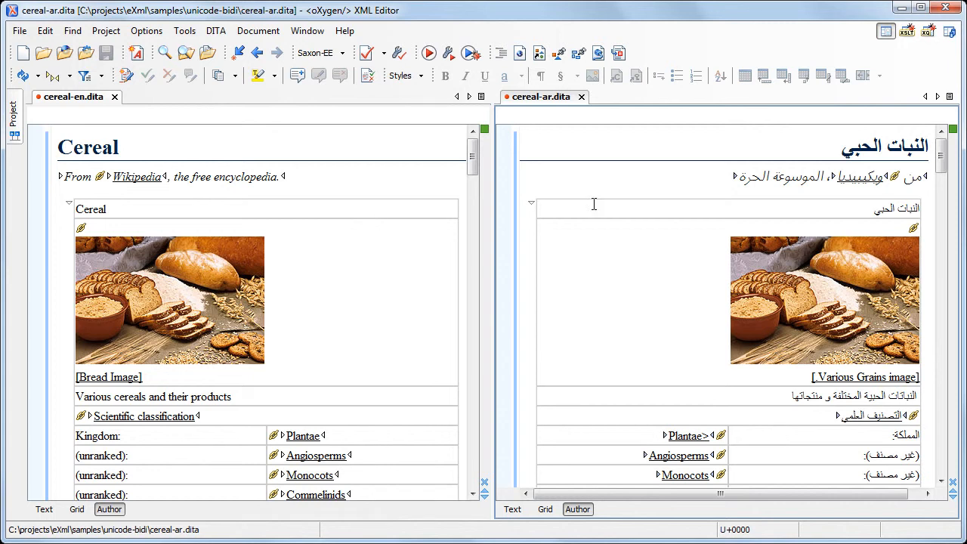
pyautogui.scroll(-3)
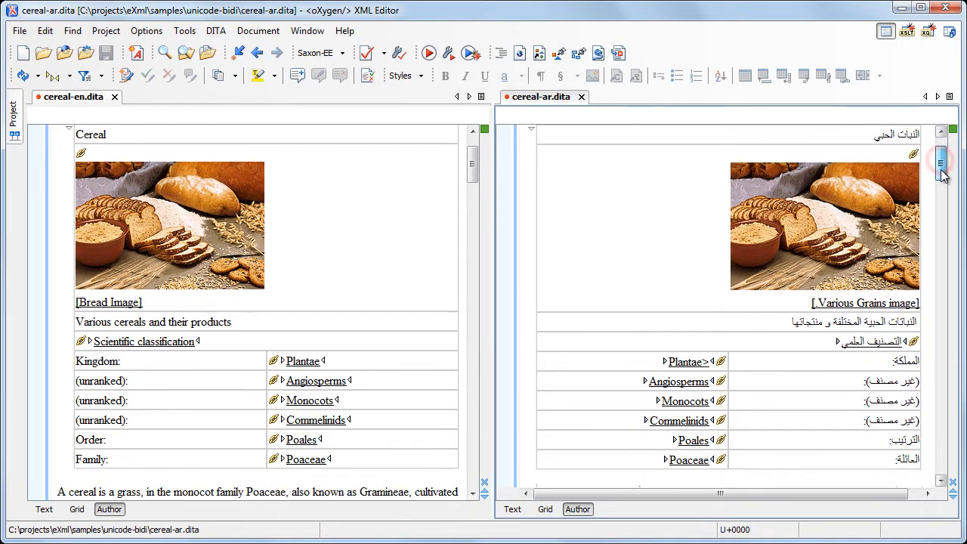
pyautogui.scroll(-3)
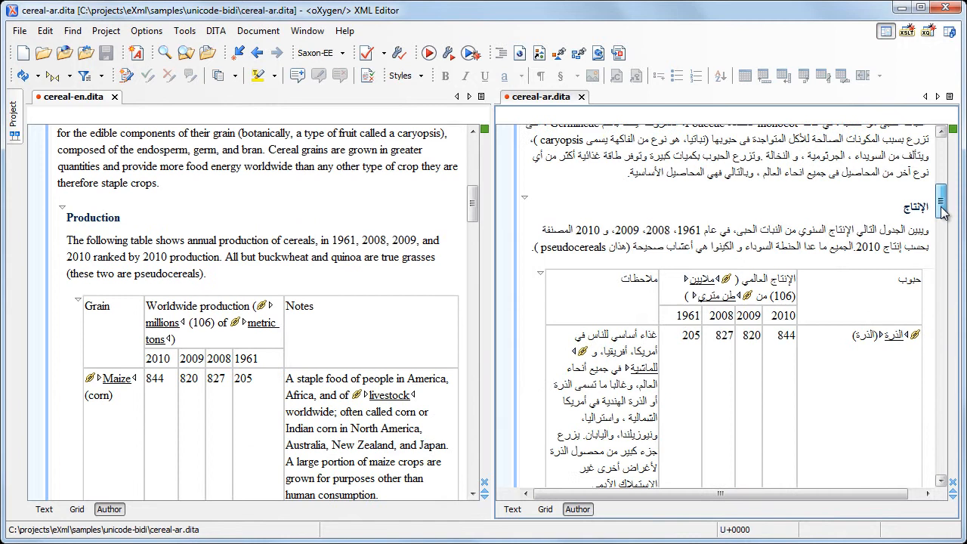
pyautogui.scroll(-3)
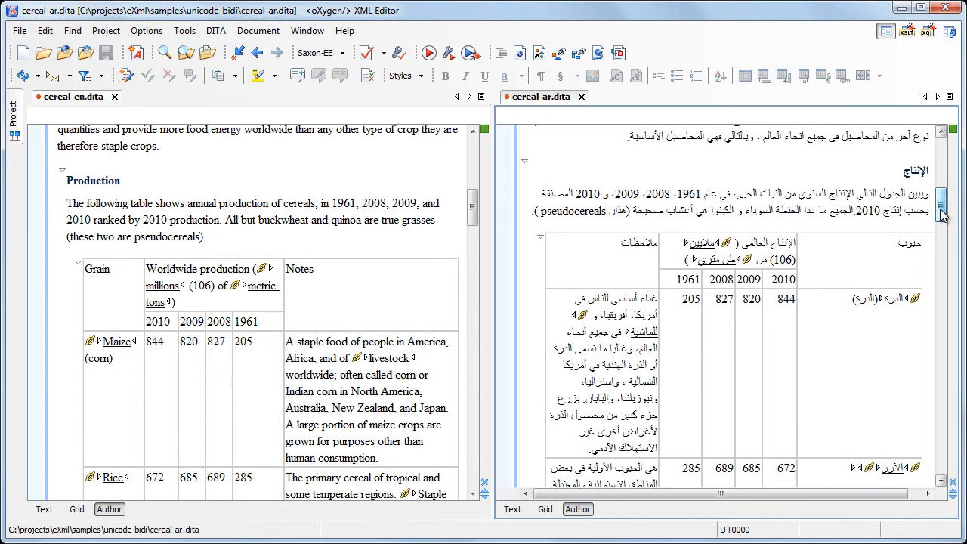
pyautogui.moveTo(874, 219)
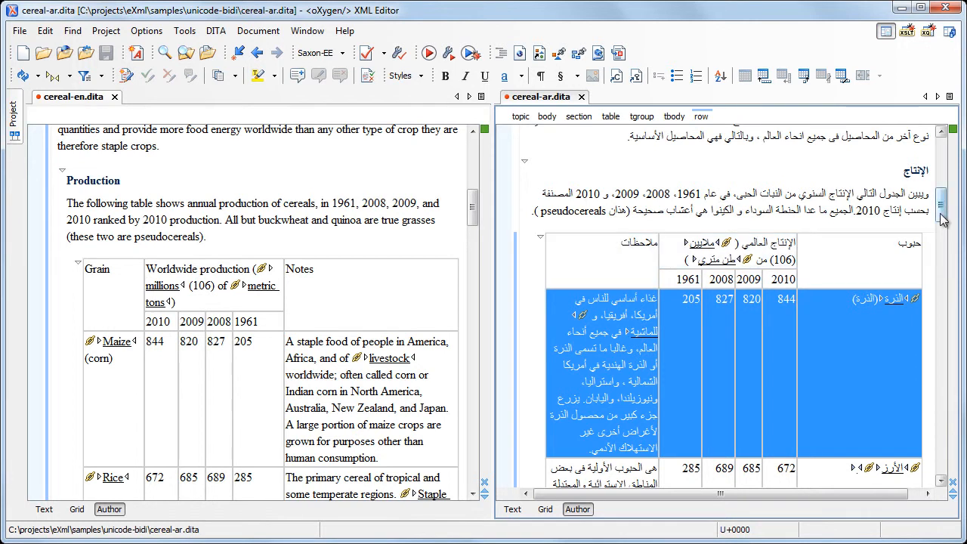
pyautogui.scroll(-3)
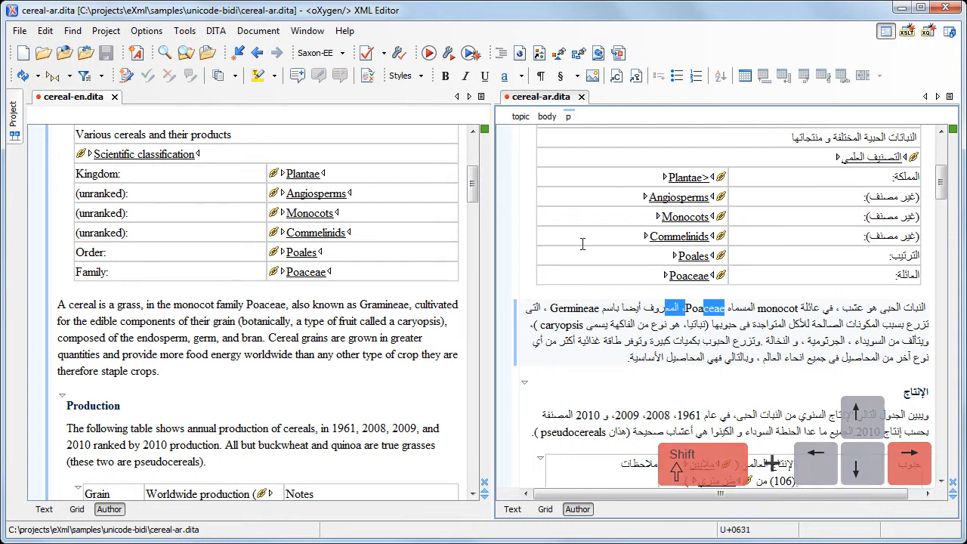
# Step: In Preferences > Caret navigation, turn off 'Arrow keys move the caret in the reading direction'
pyautogui.click(145, 31)
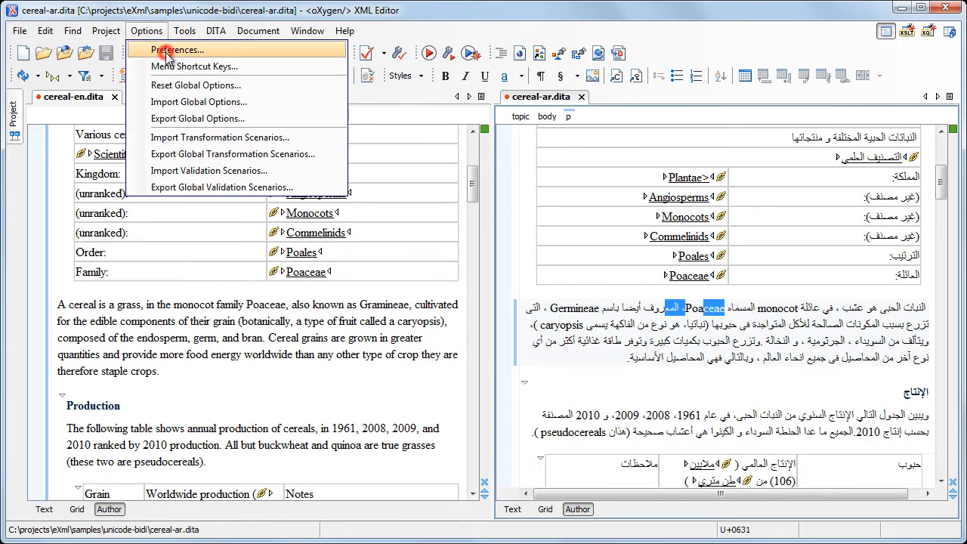
pyautogui.click(176, 48)
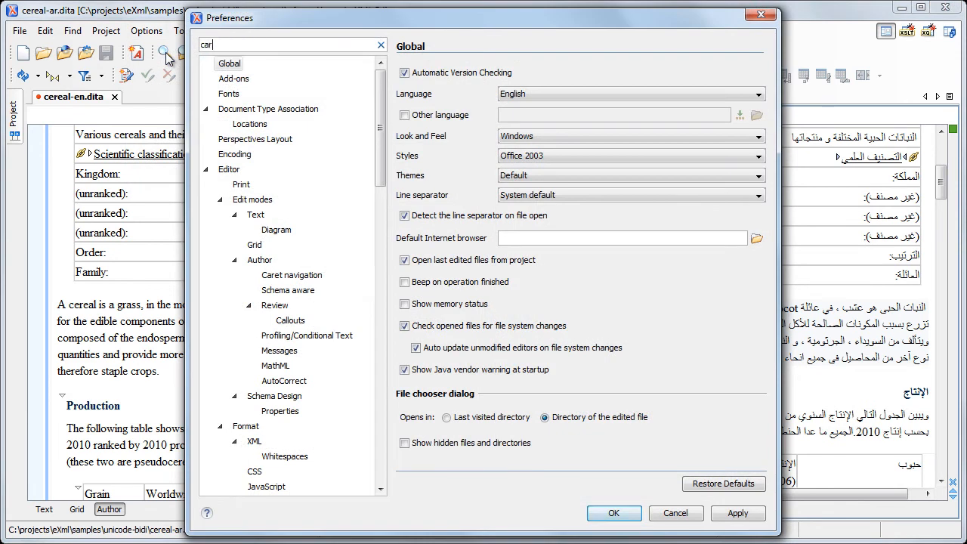
pyautogui.write('t')
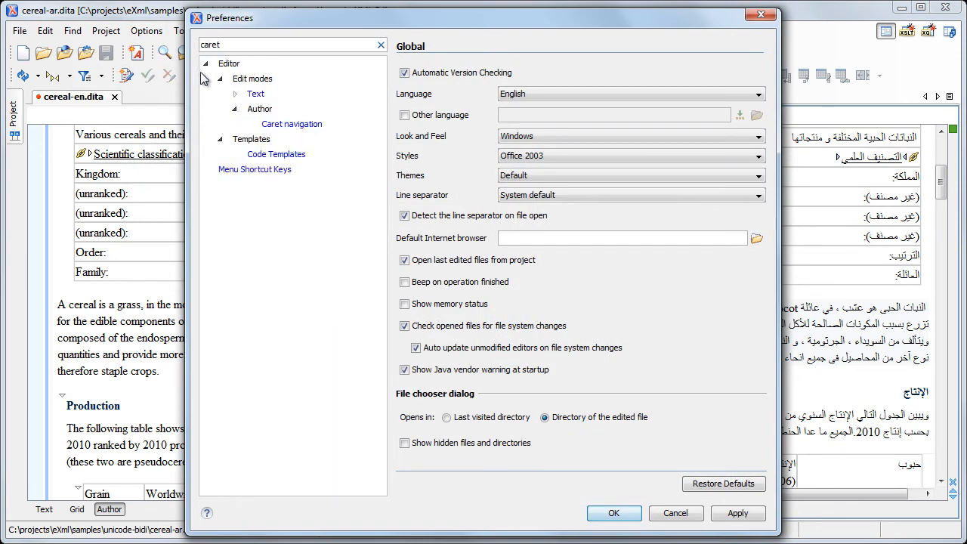
pyautogui.click(292, 123)
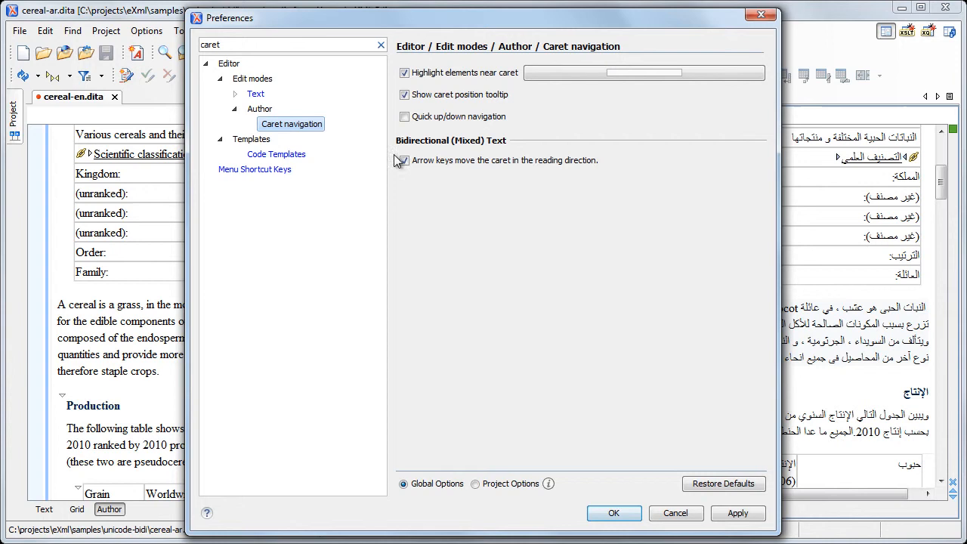
pyautogui.click(403, 160)
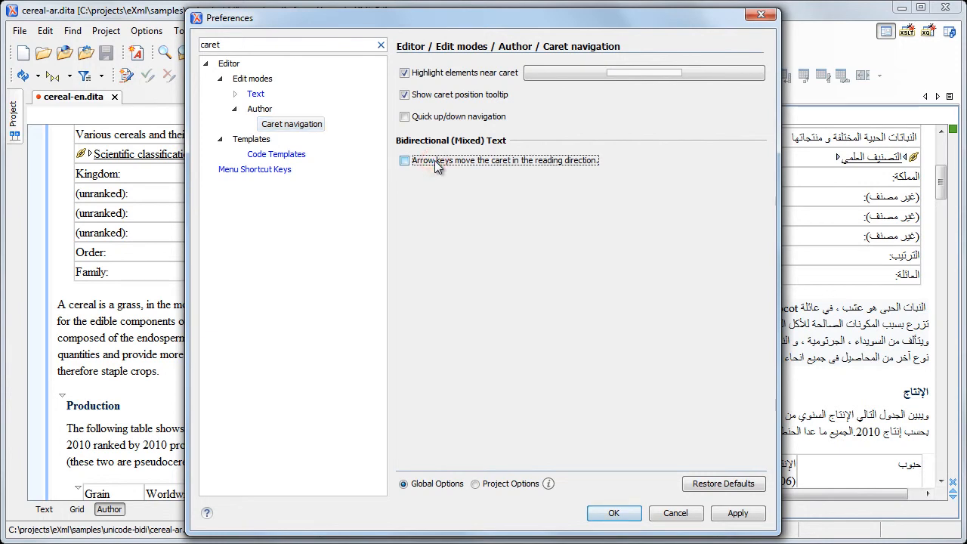
pyautogui.click(614, 513)
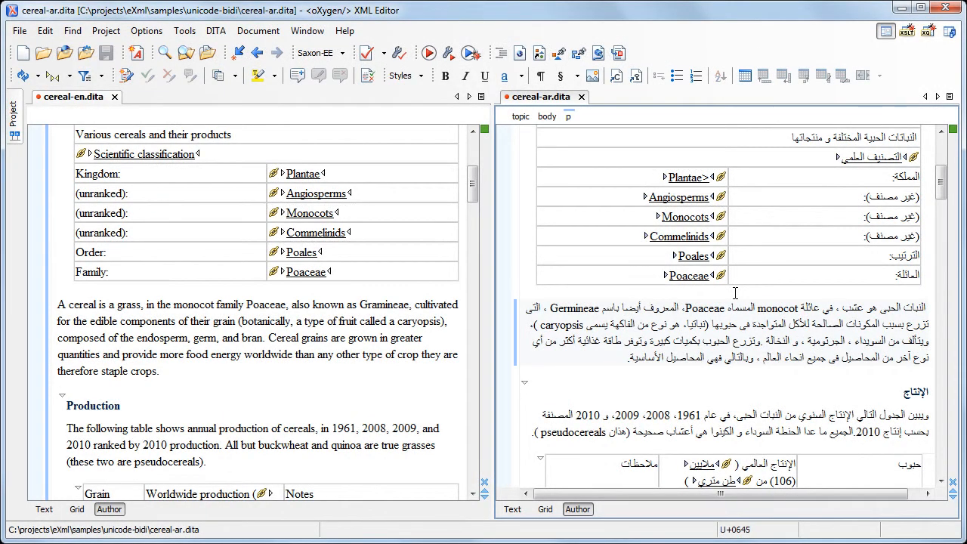
# Step: Set the tags display mode to Full Tags
pyautogui.click(52, 76)
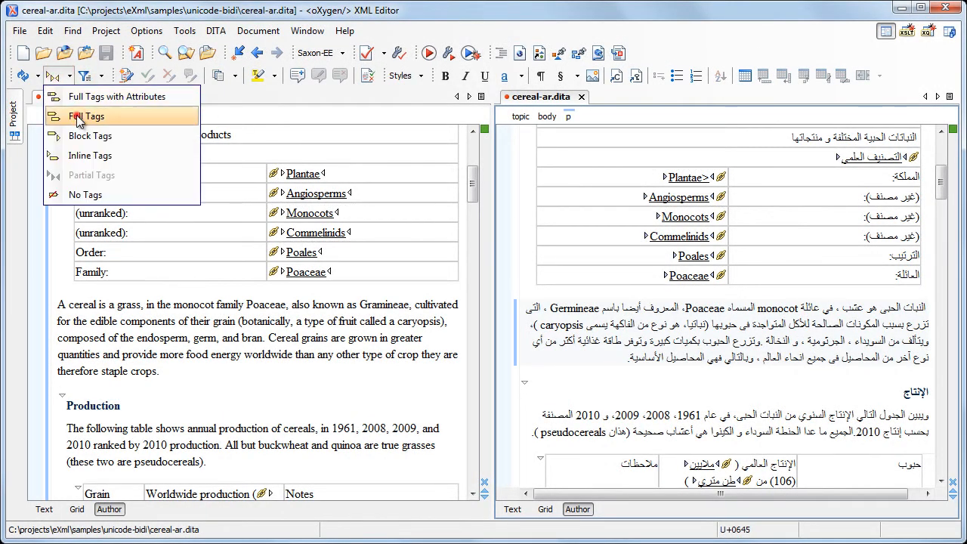
pyautogui.click(85, 115)
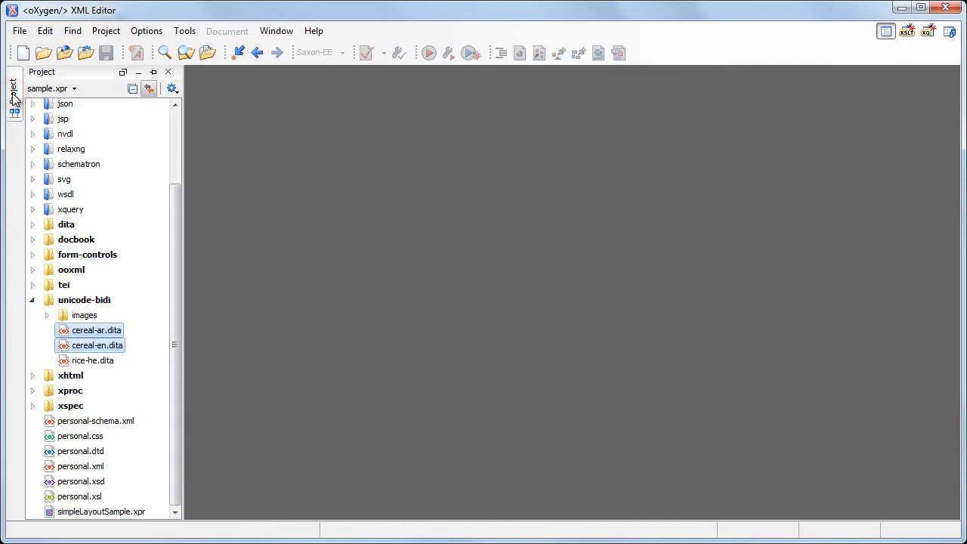
# Step: Open rice-he.dita and expand its body in the Outline to the first paragraph
pyautogui.click(94, 359)
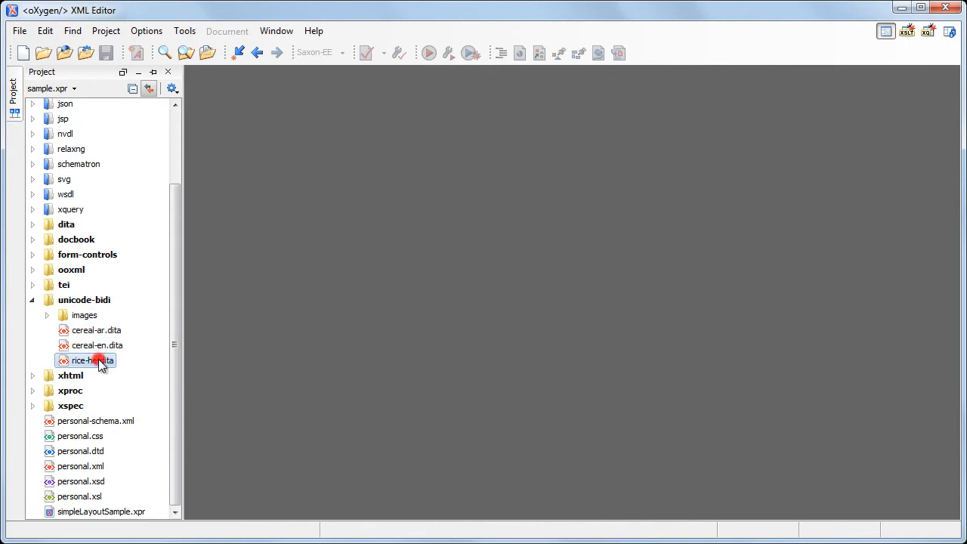
pyautogui.click(305, 30)
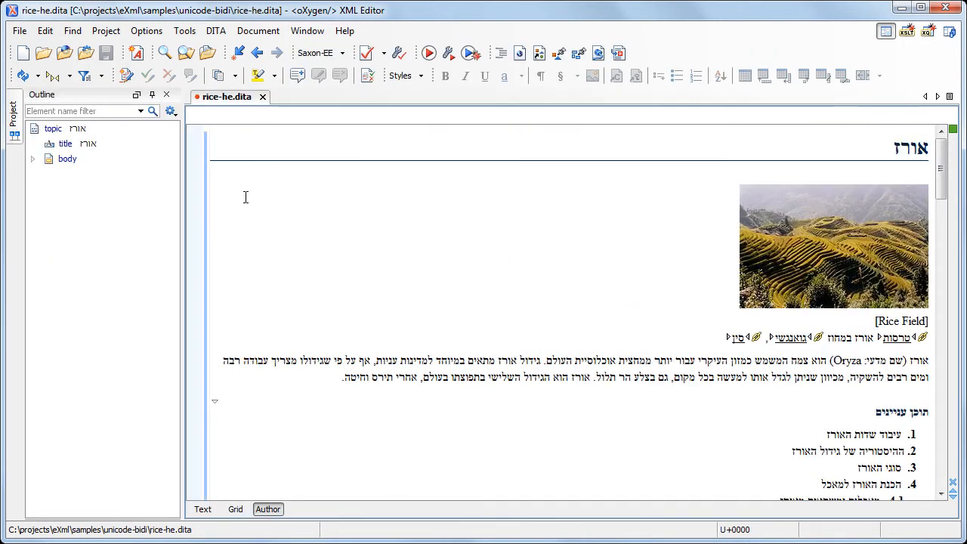
pyautogui.click(67, 143)
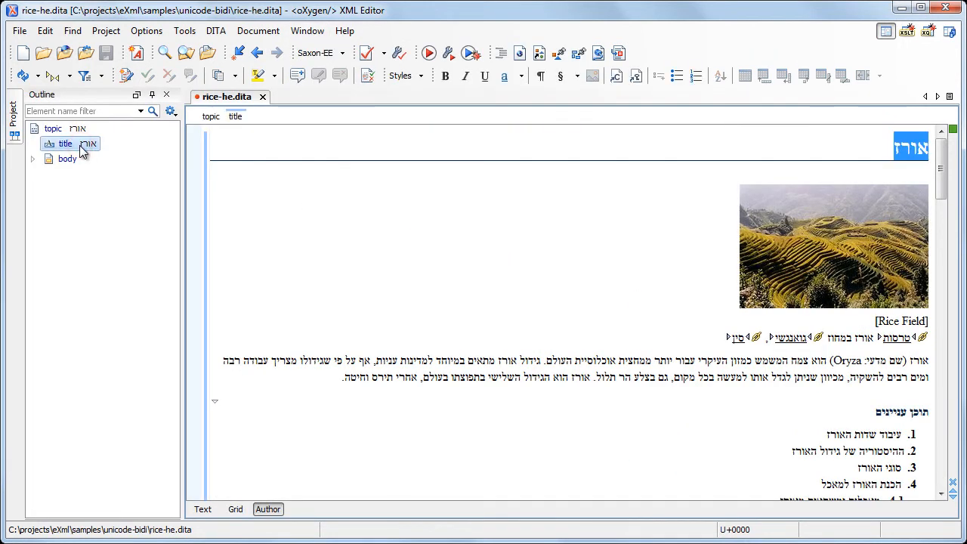
pyautogui.click(33, 158)
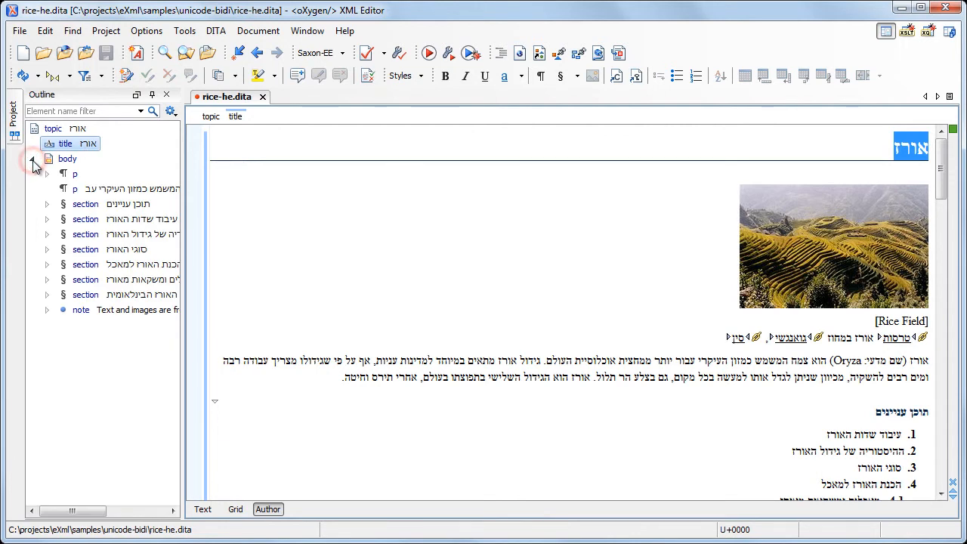
pyautogui.click(73, 172)
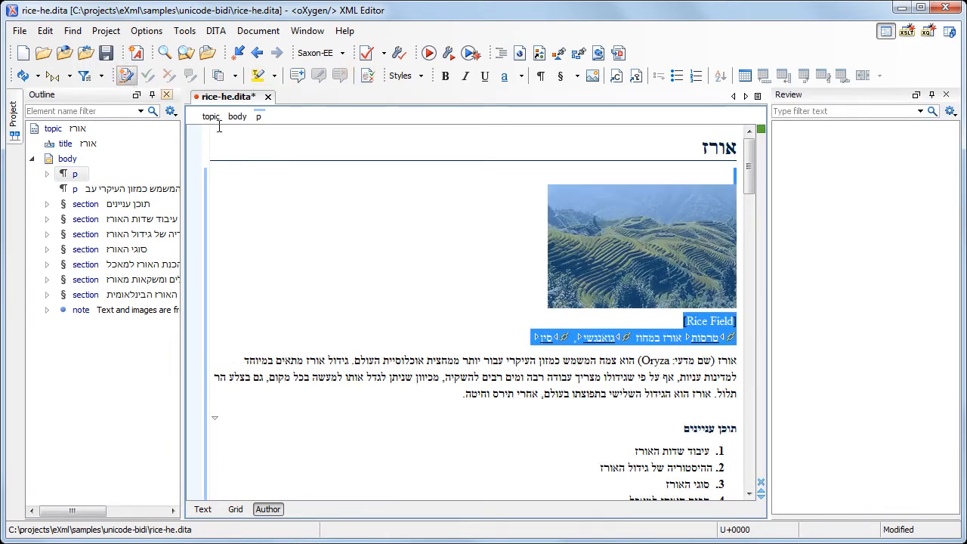
# Step: Scroll down the Hebrew rice topic to reach the rice-cultivation history section
pyautogui.scroll(-3)
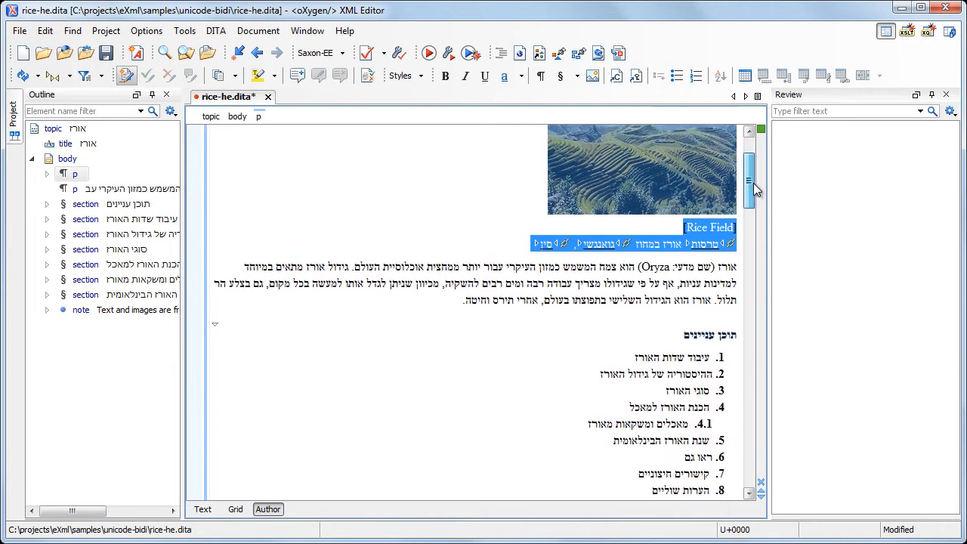
pyautogui.scroll(-3)
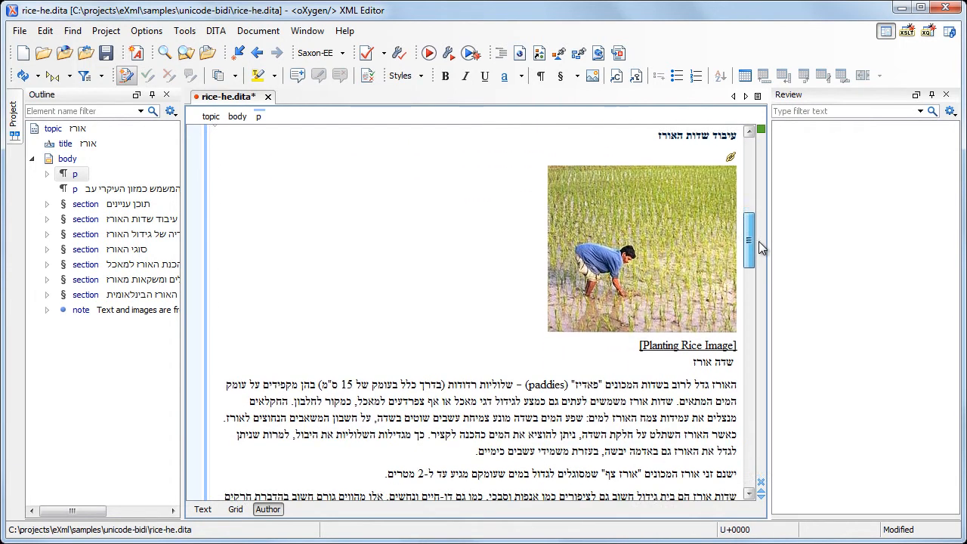
pyautogui.scroll(-3)
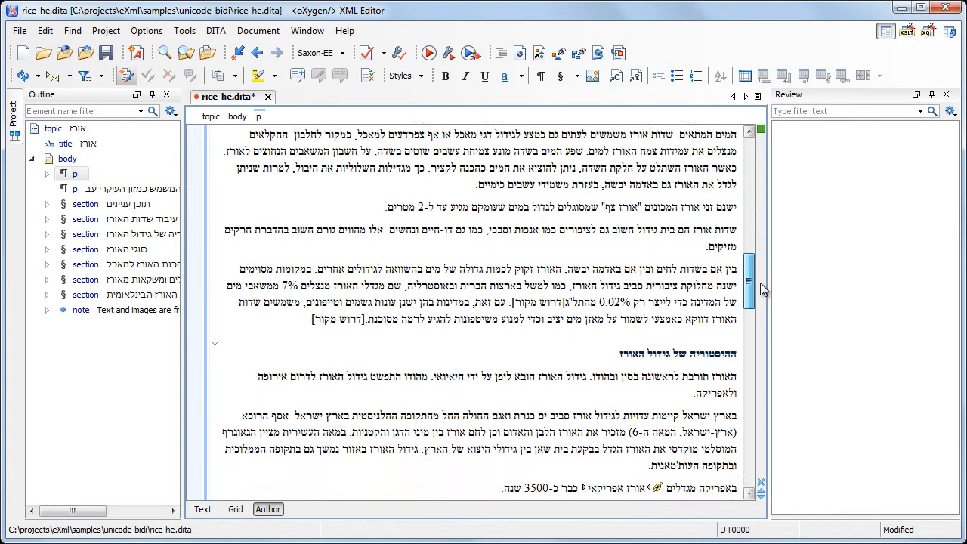
pyautogui.scroll(-3)
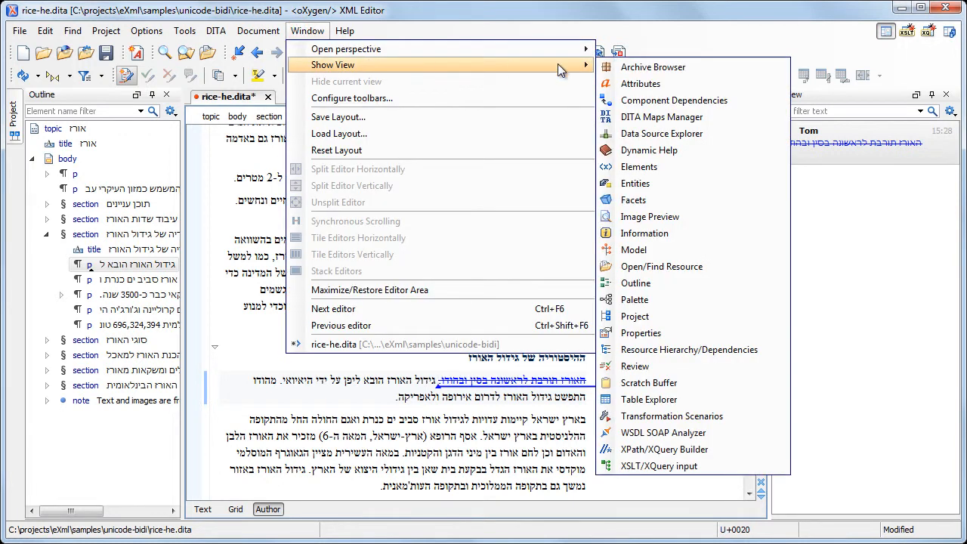
# Step: Set the section title's id attribute to ההיסטוריה via the Attributes view
pyautogui.click(641, 83)
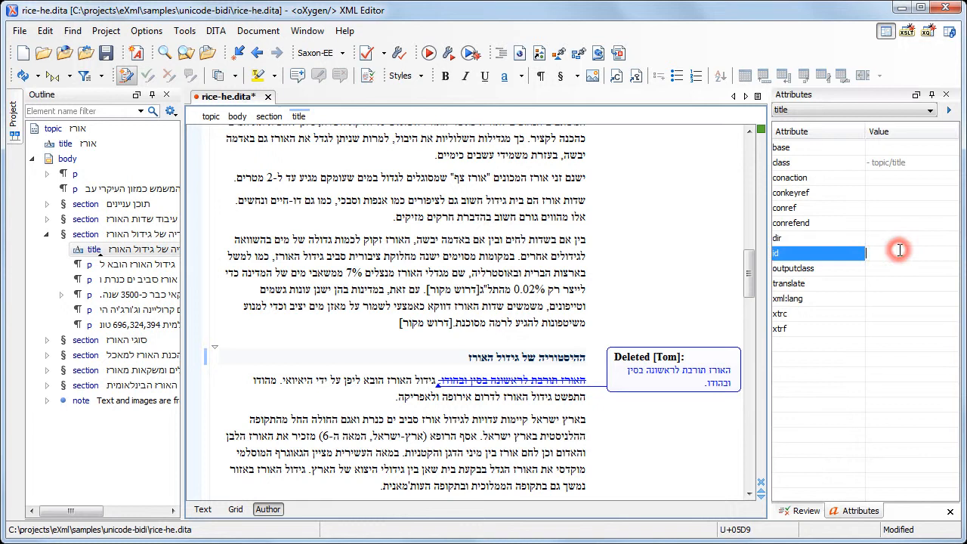
pyautogui.write('ההיסטוריה')
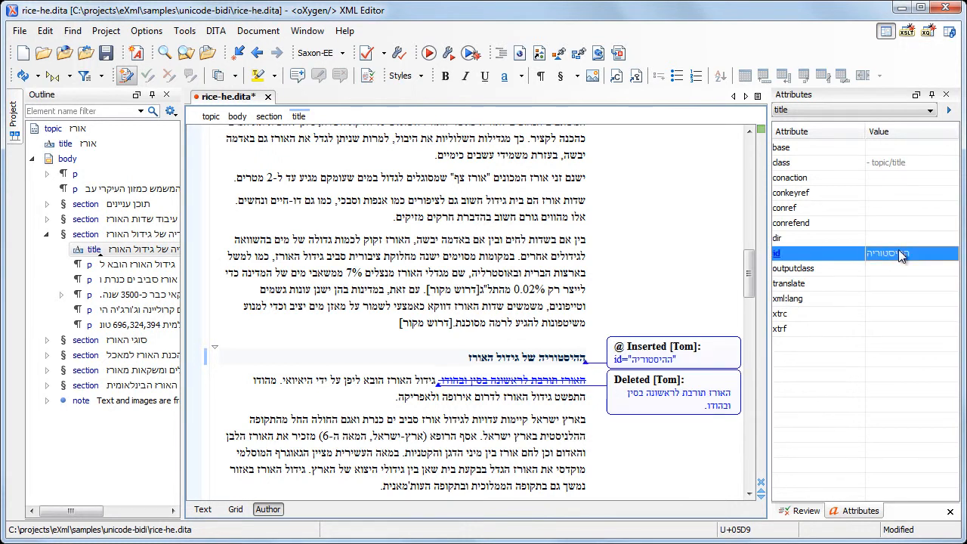